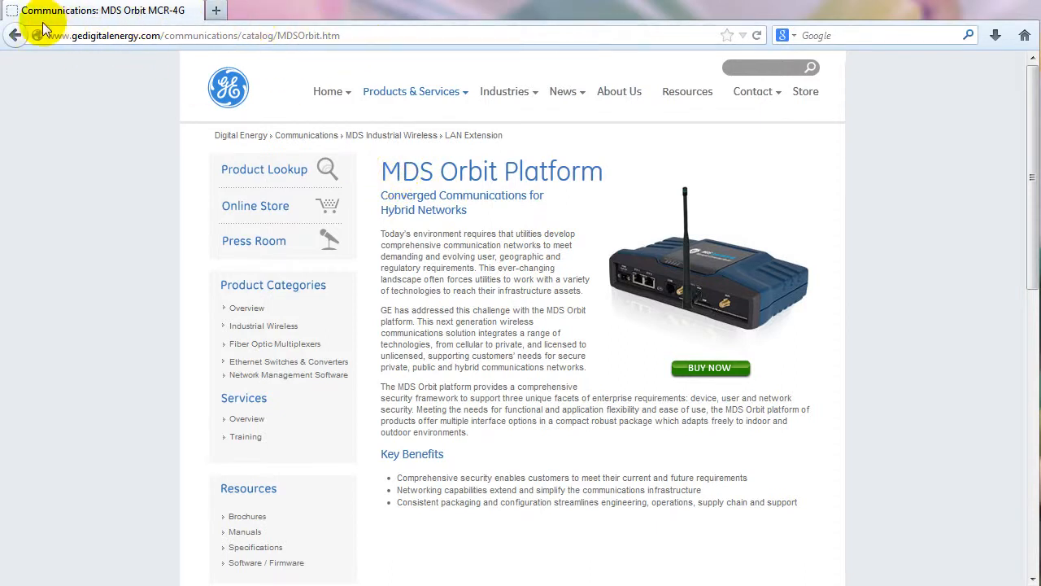
pyautogui.moveTo(513, 4)
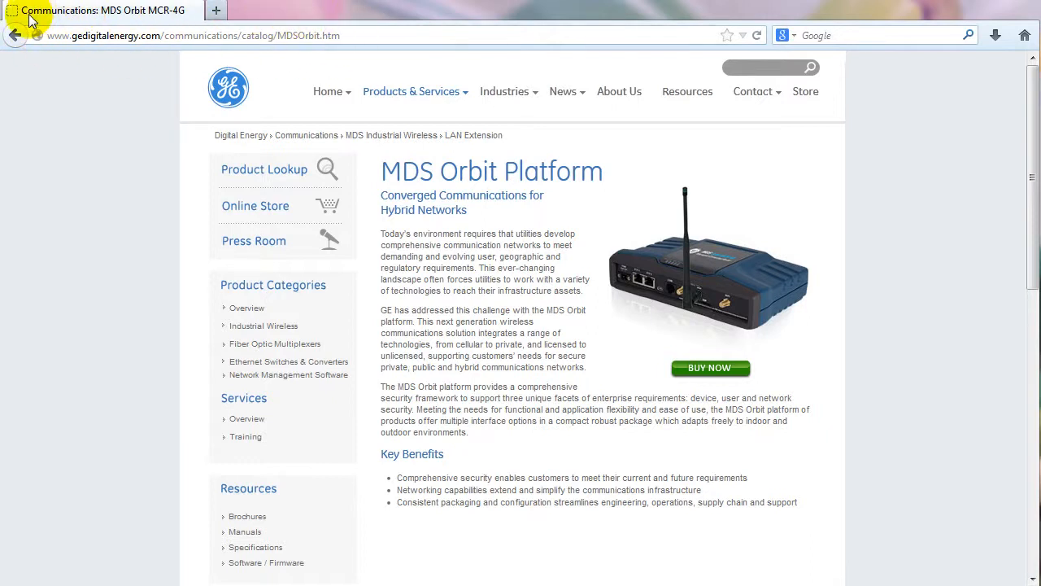
pyautogui.moveTo(154, 371)
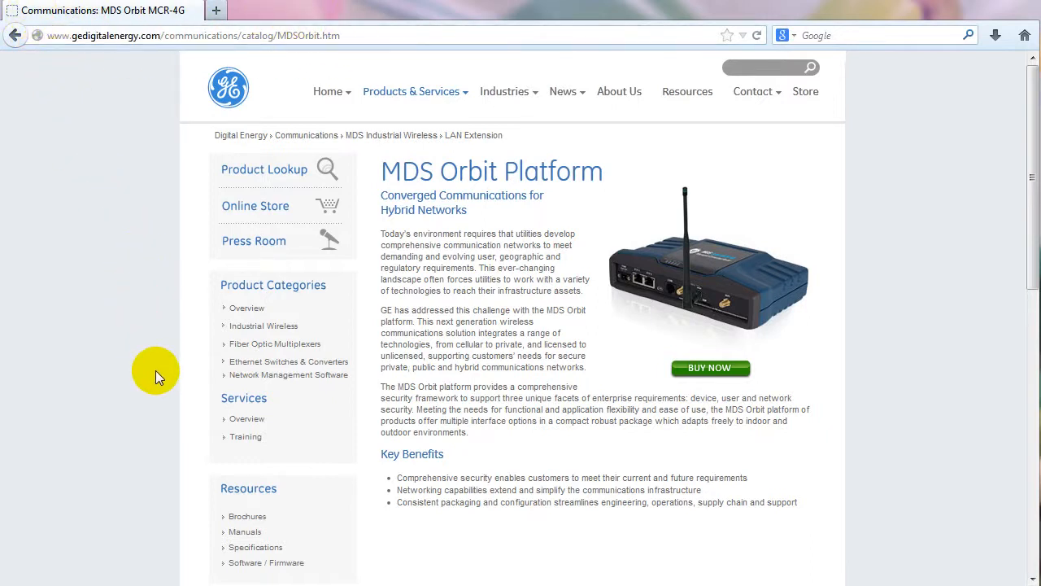
pyautogui.moveTo(196, 541)
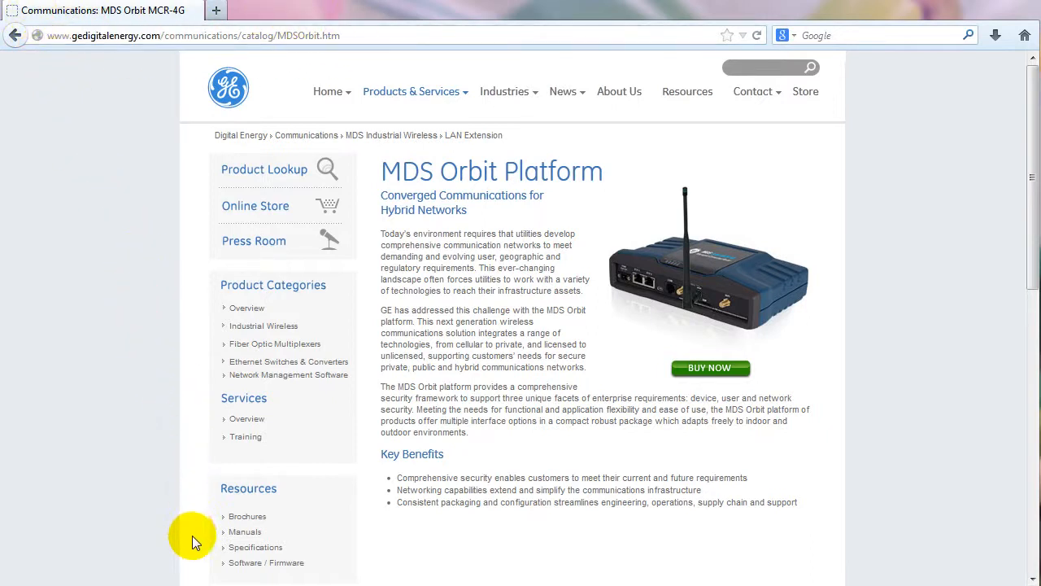
# Go to Software / Firmware under Resources on the MDS Orbit Platform page
pyautogui.click(266, 562)
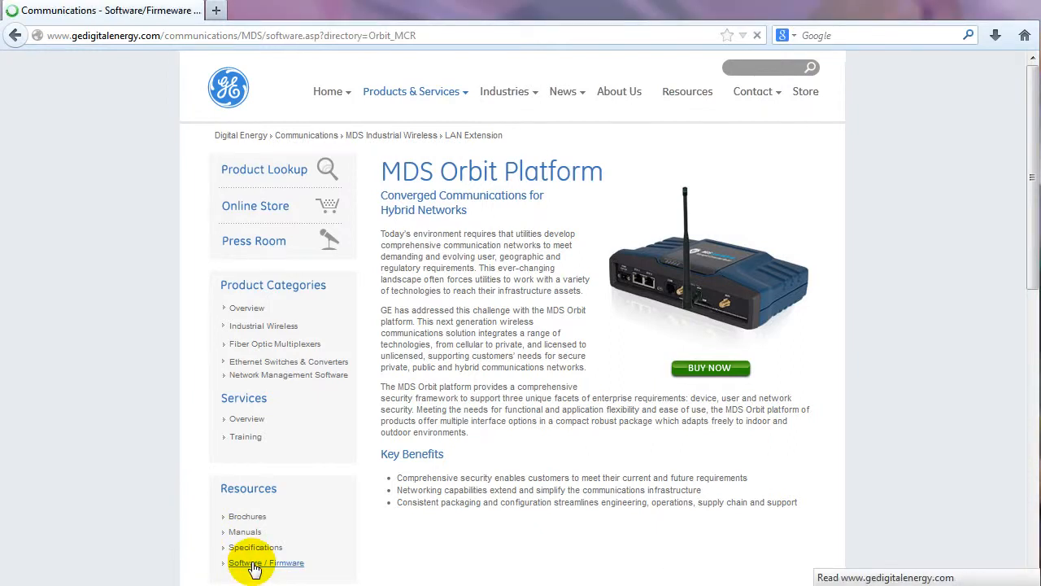
# Save gserial_1_1_0.zip from the Support_Items folder to the computer
pyautogui.click(266, 562)
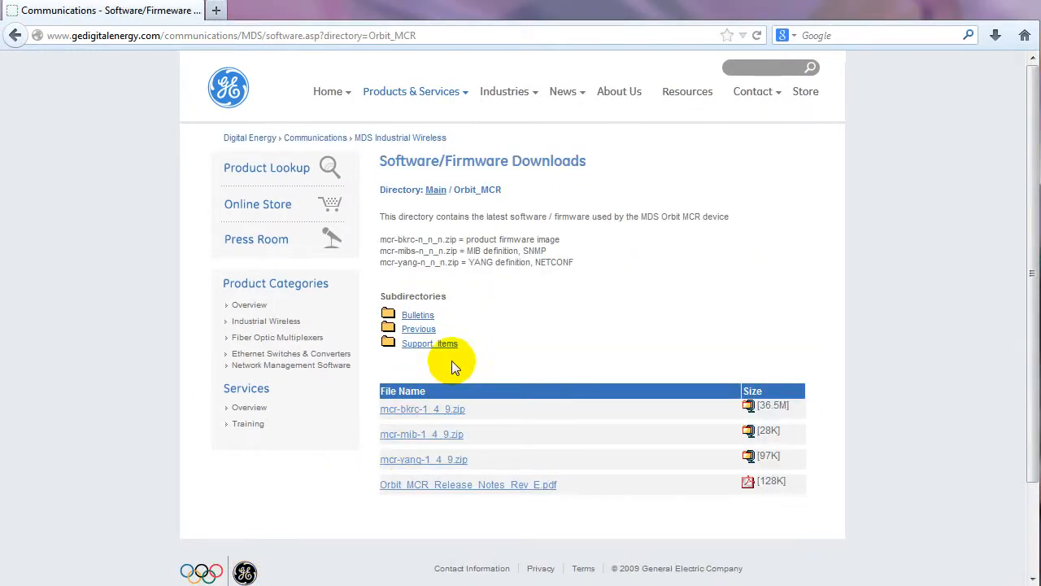
pyautogui.moveTo(435, 353)
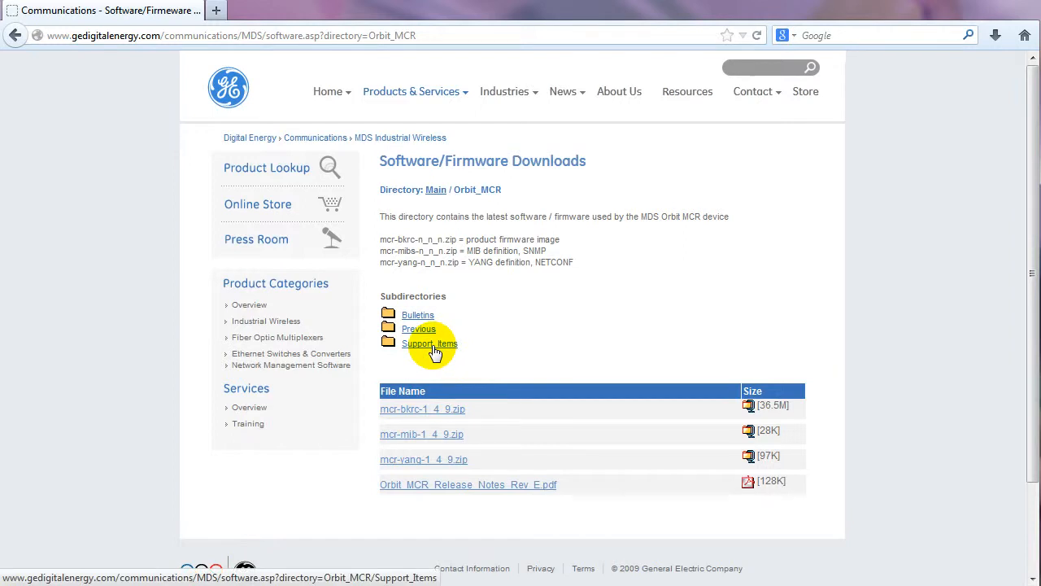
pyautogui.click(430, 343)
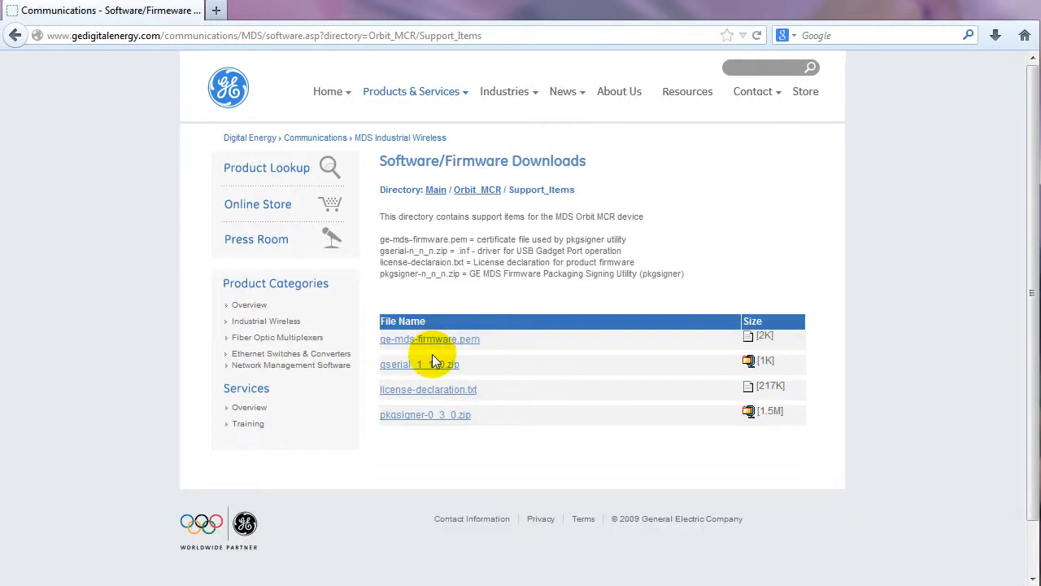
pyautogui.moveTo(422, 374)
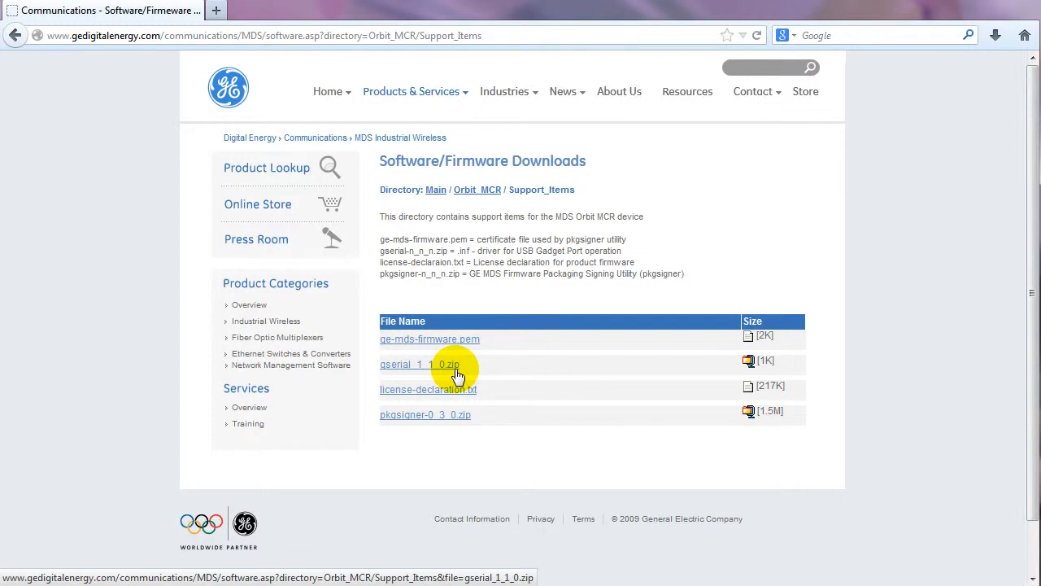
pyautogui.click(426, 364)
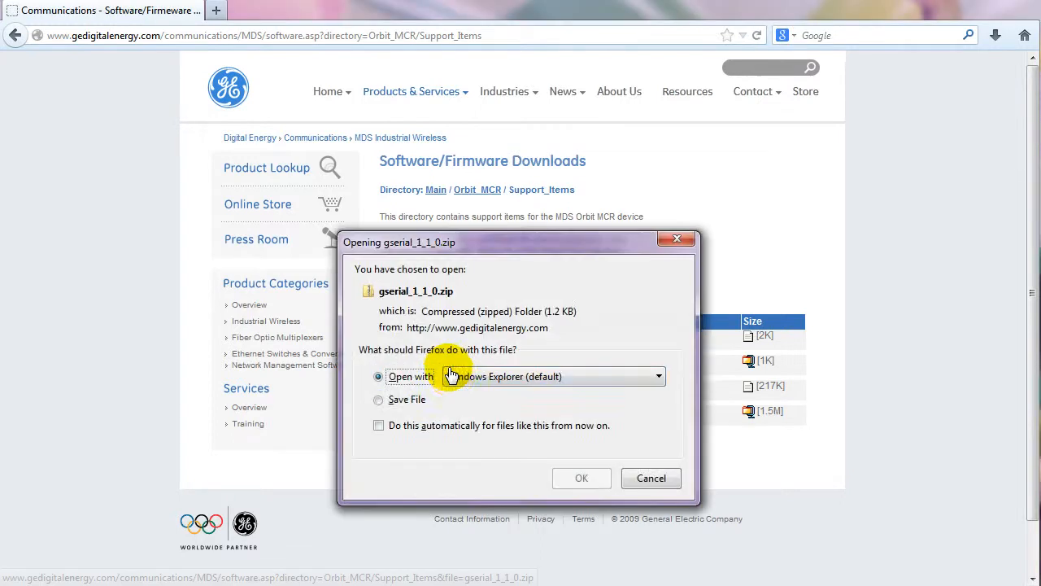
pyautogui.click(379, 400)
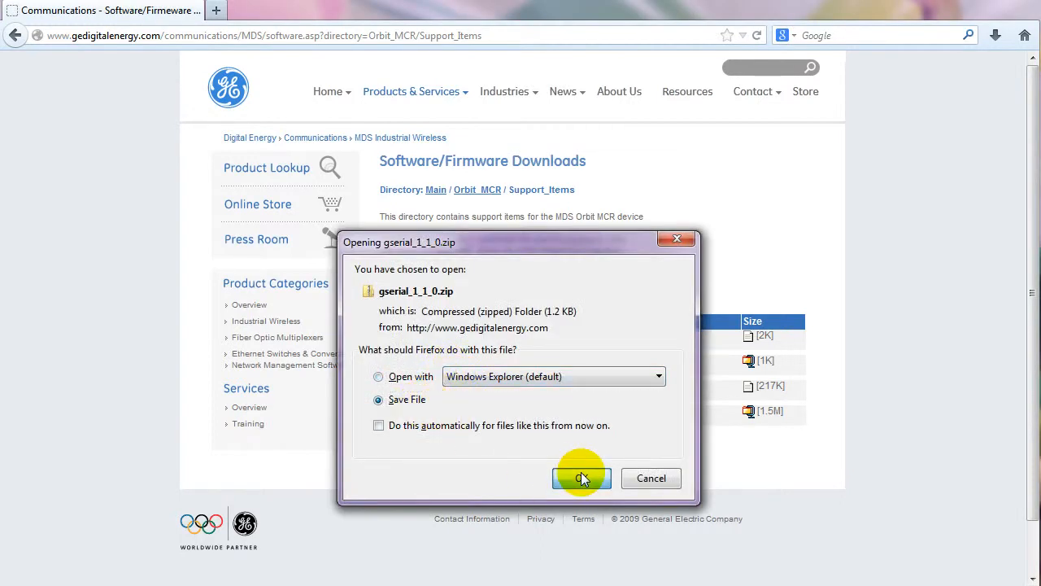
pyautogui.click(581, 478)
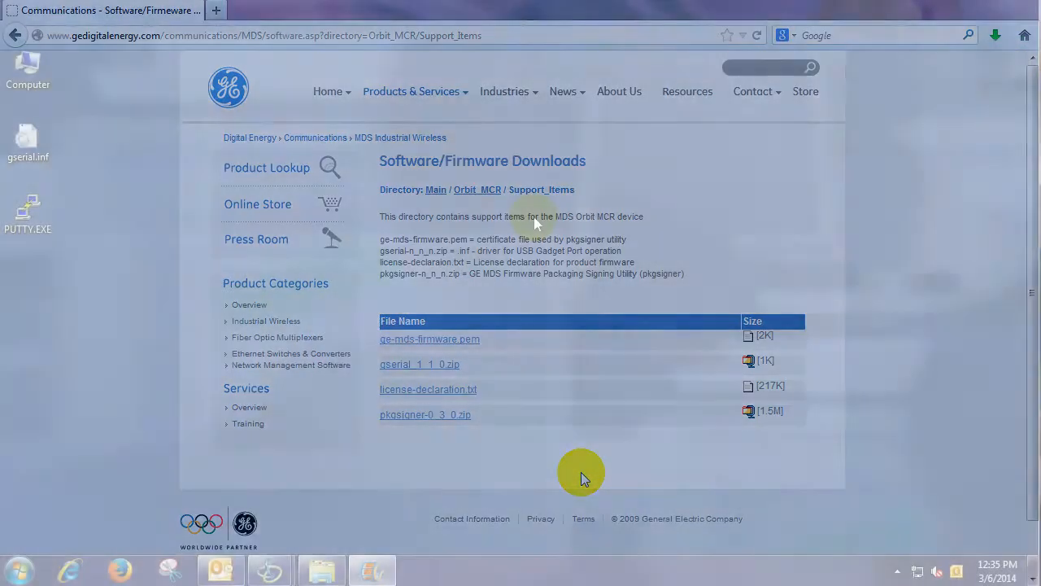
# Connect PuTTY over SSH to 10.10.10.141 and view the serial services configuration
pyautogui.doubleClick(28, 214)
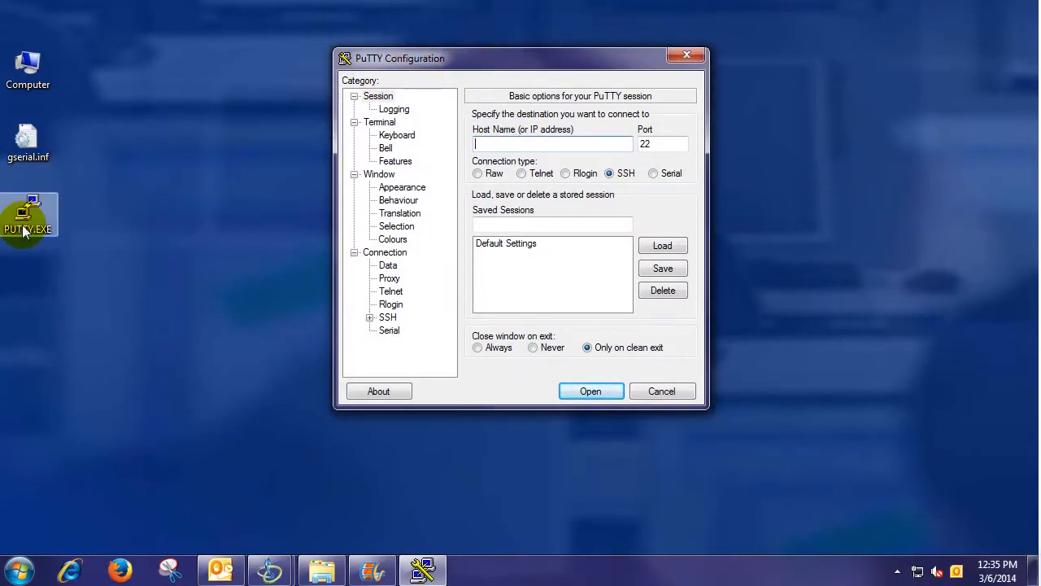
pyautogui.write('10.10.10.141')
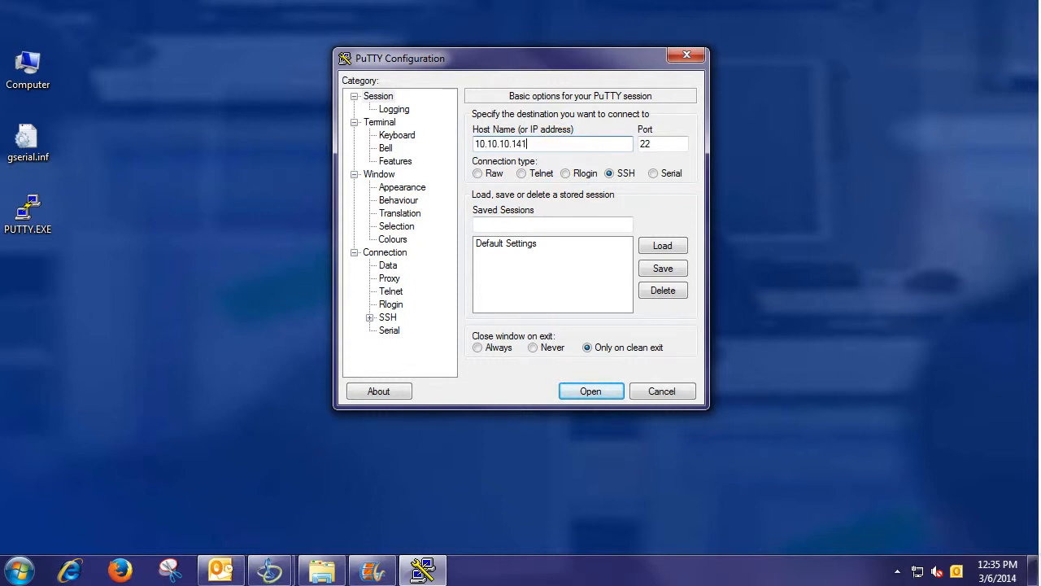
pyautogui.click(589, 390)
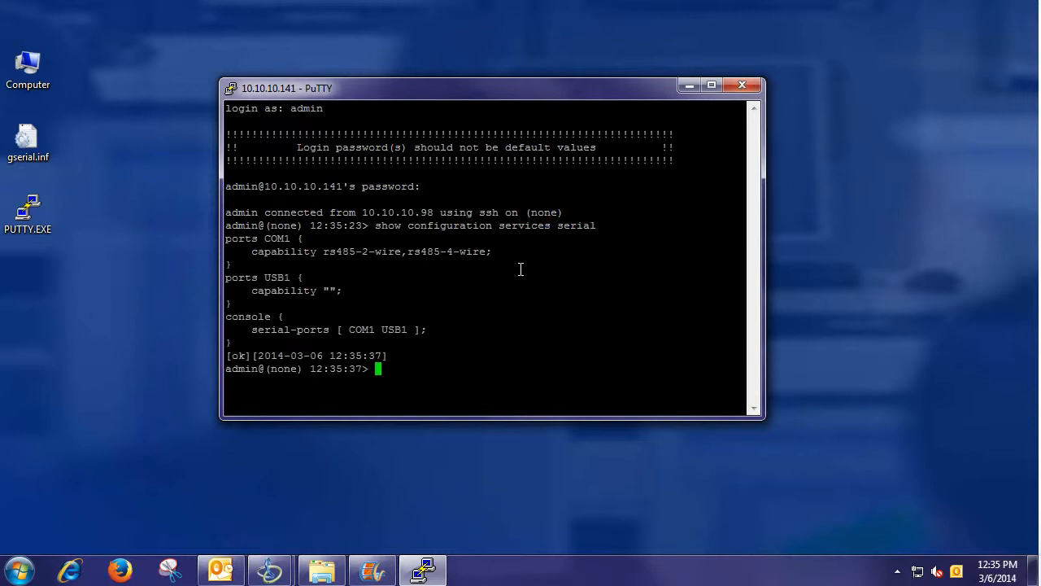
pyautogui.moveTo(453, 341)
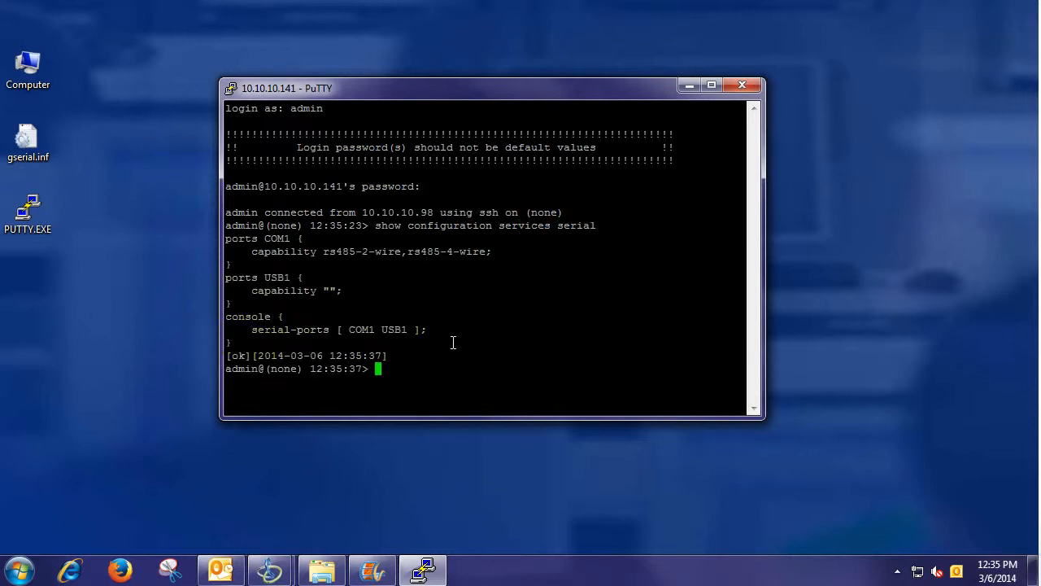
pyautogui.click(741, 84)
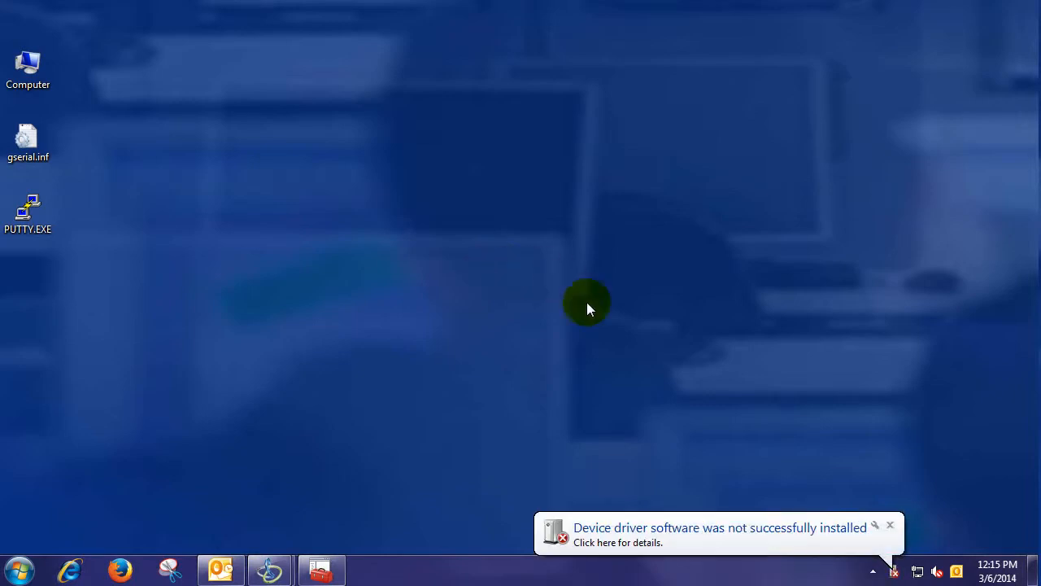
pyautogui.moveTo(920, 565)
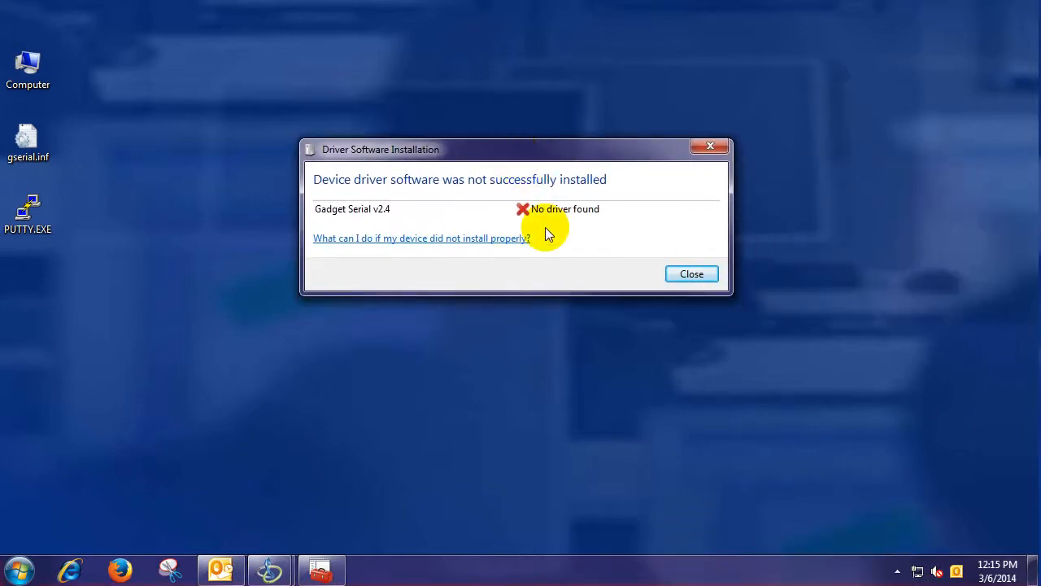
pyautogui.moveTo(598, 224)
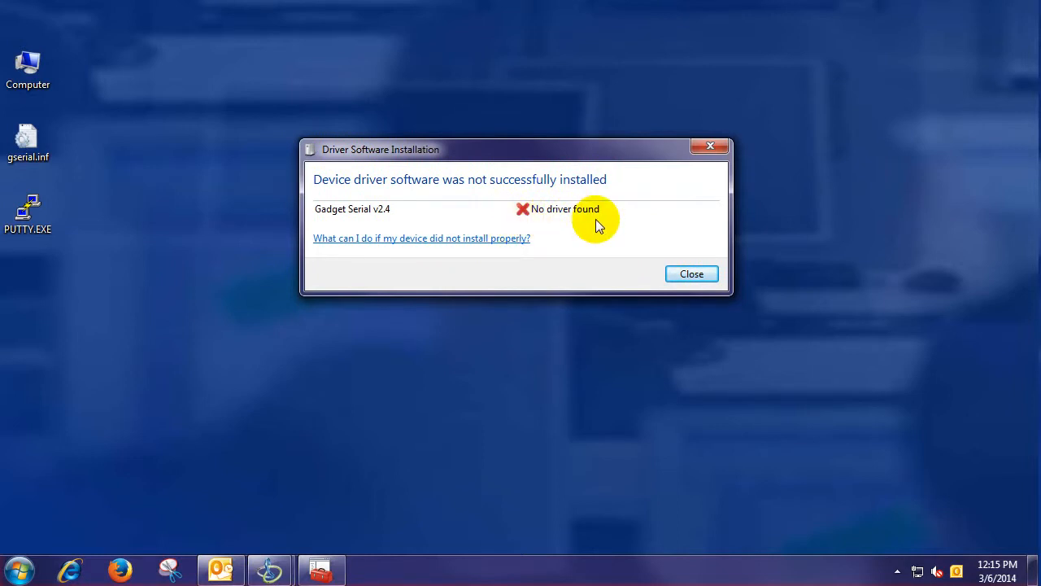
# Right-click the desktop Computer icon after the Gadget Serial v2.4 'No driver found' notice
pyautogui.rightClick(28, 69)
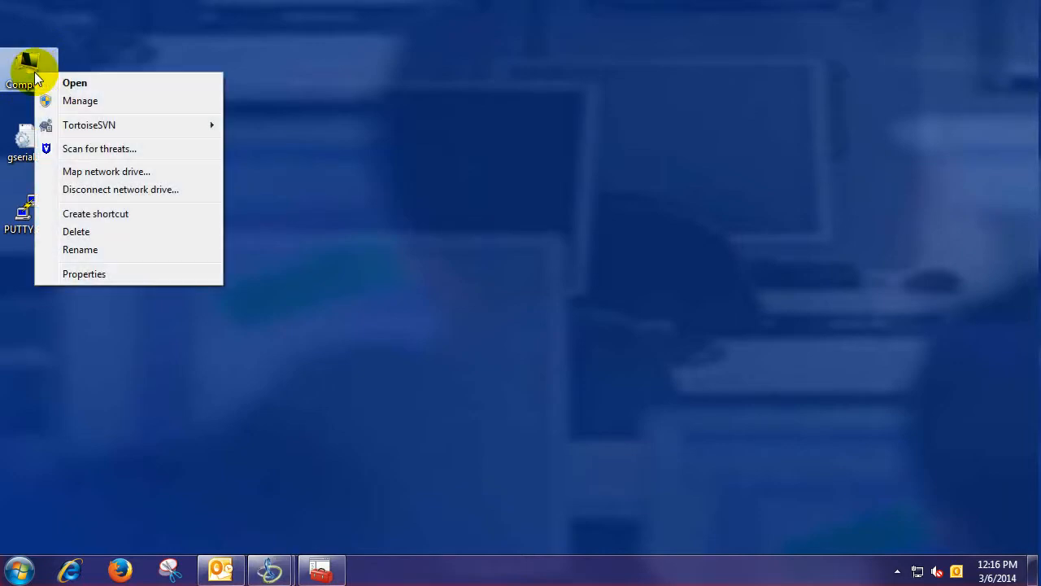
pyautogui.moveTo(84, 274)
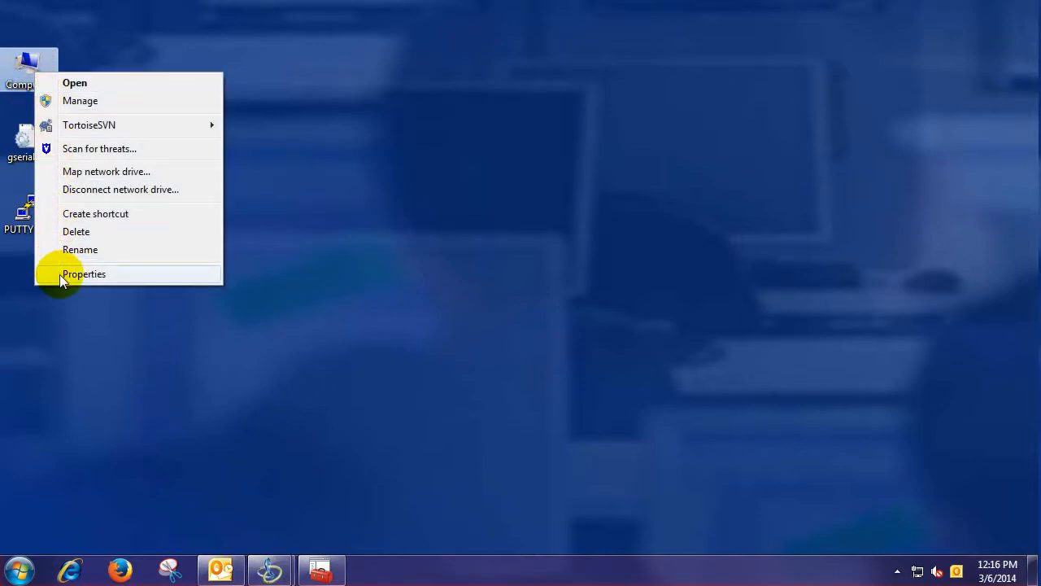
# Choose Properties for Computer to show the System page
pyautogui.click(84, 274)
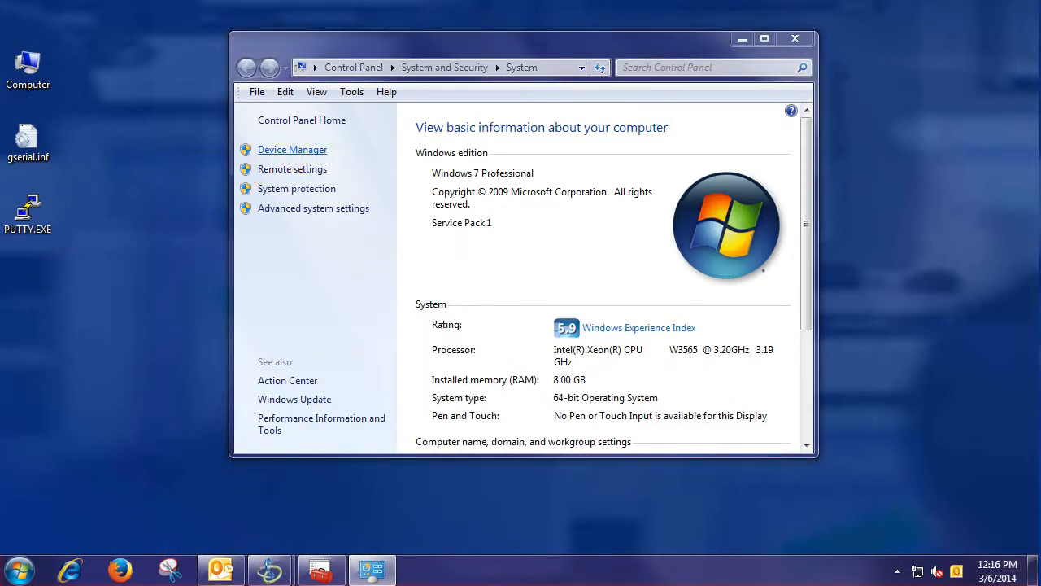
pyautogui.moveTo(594, 287)
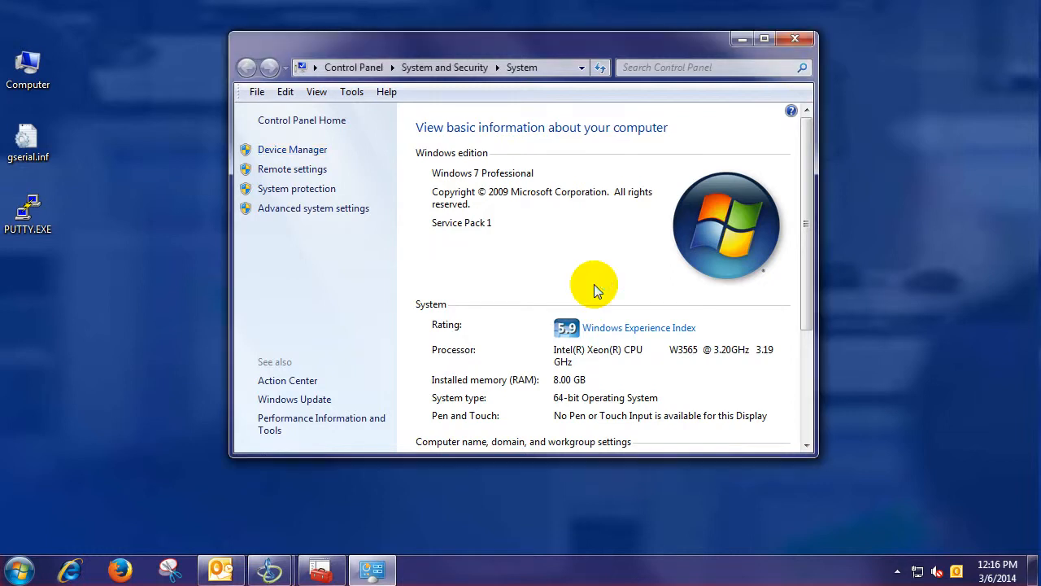
# Launch Update Driver Software for Gadget Serial v2.4 from Device Manager
pyautogui.click(292, 149)
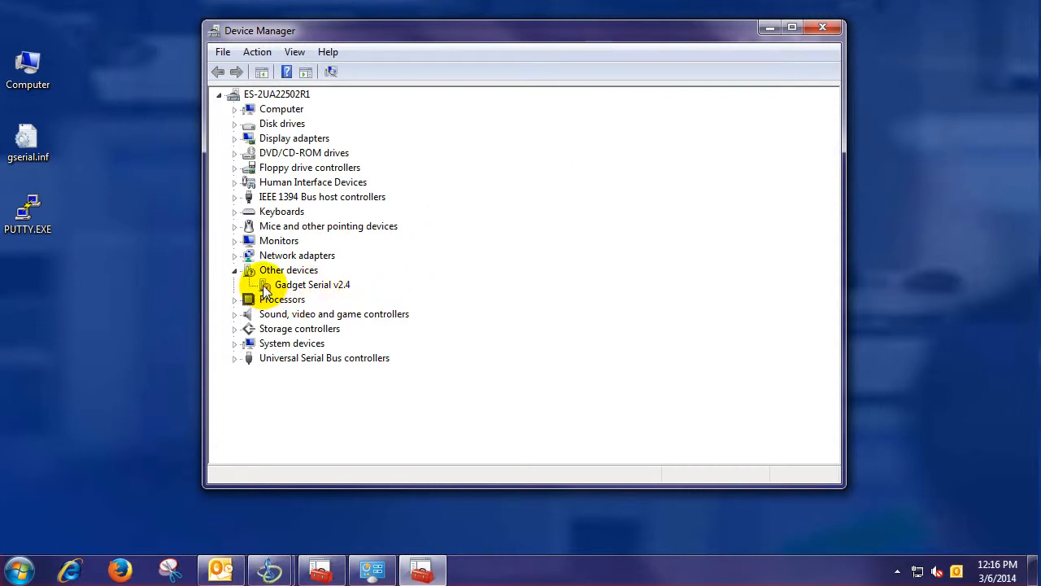
pyautogui.rightClick(312, 284)
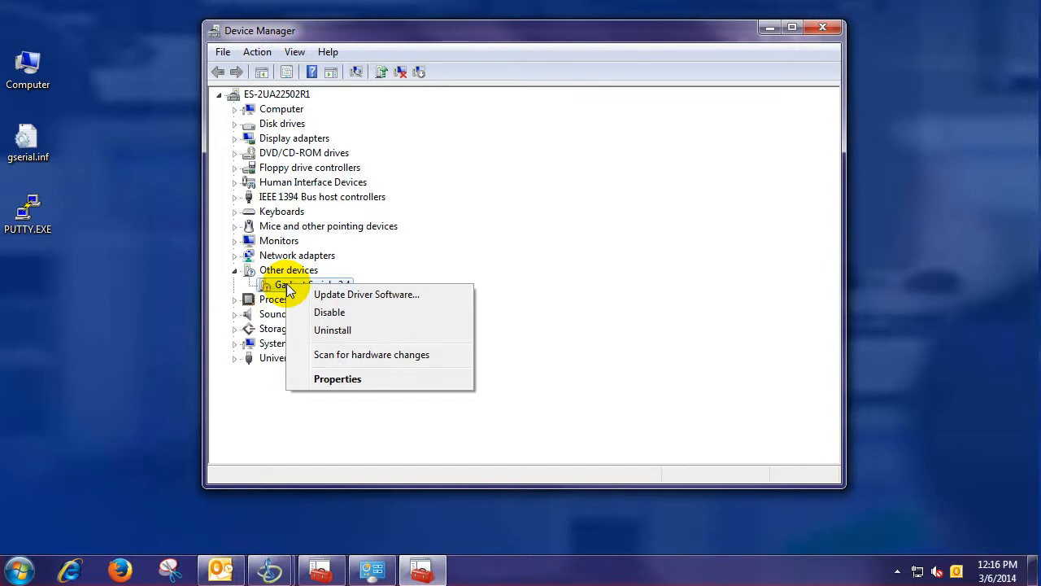
pyautogui.click(366, 294)
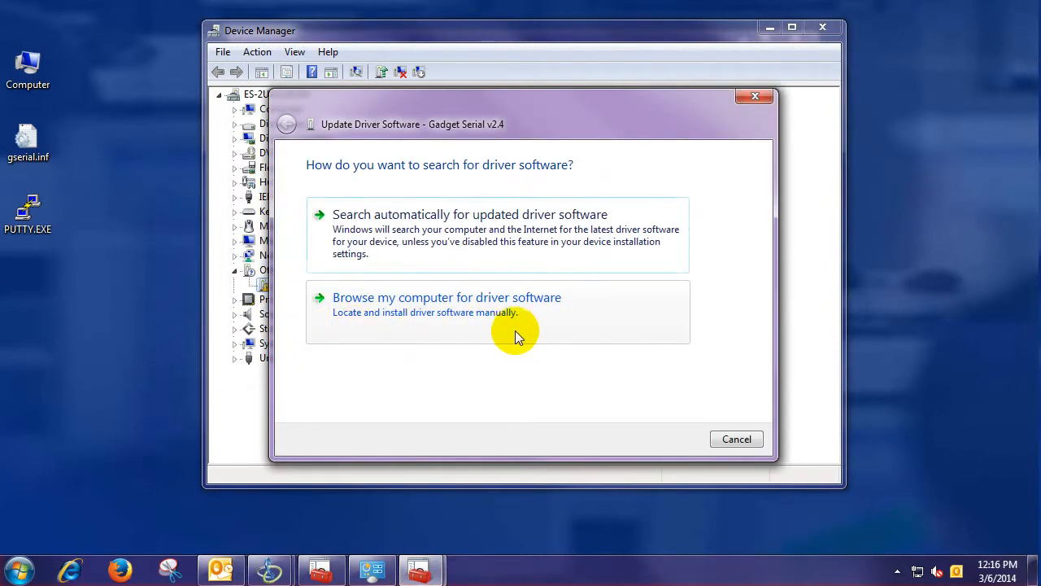
# Install the unverified Gadget Serial driver from the Desktop folder and close the wizard
pyautogui.click(447, 297)
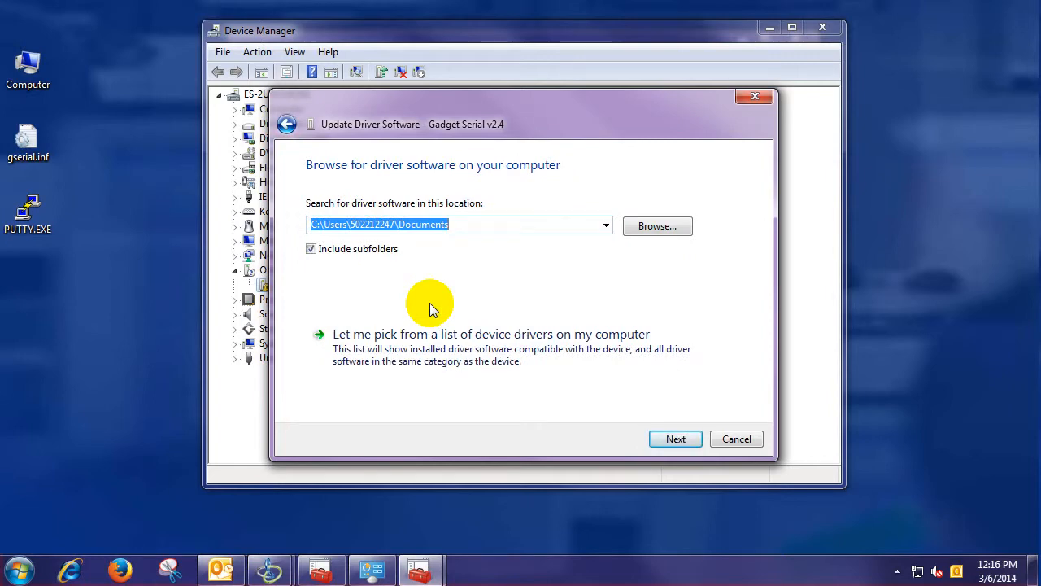
pyautogui.click(657, 225)
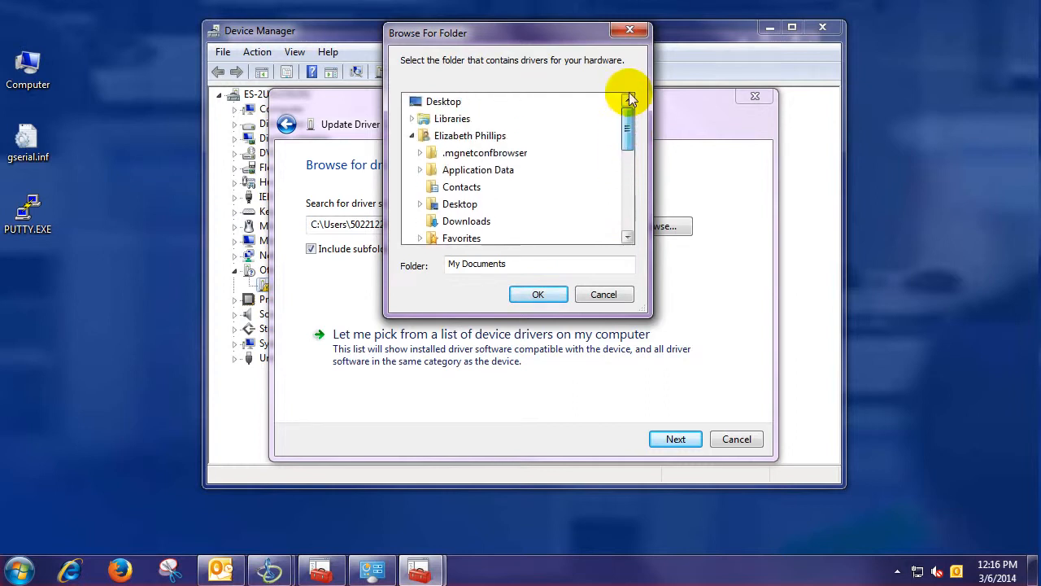
pyautogui.click(444, 101)
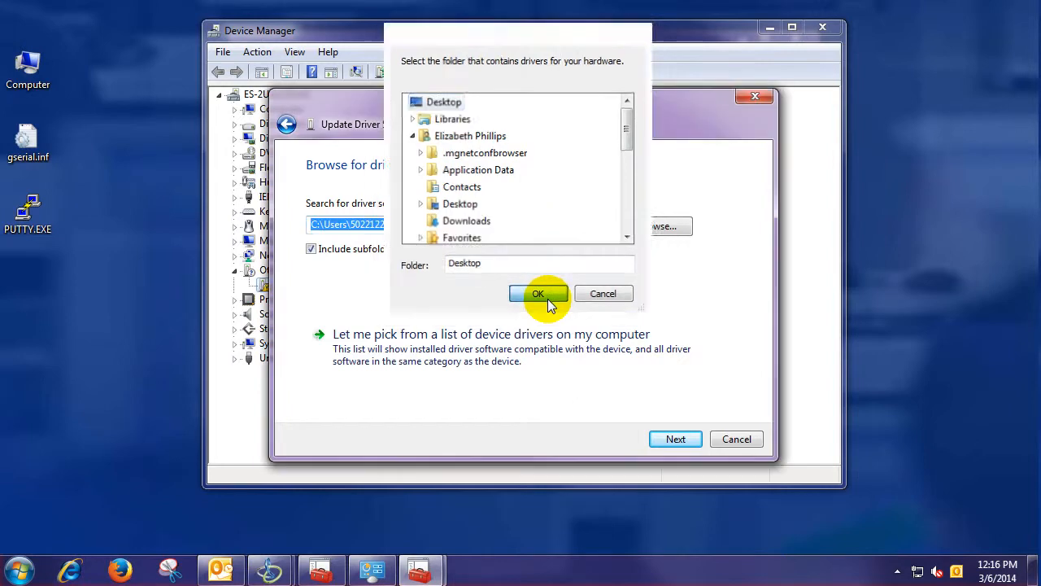
pyautogui.click(538, 293)
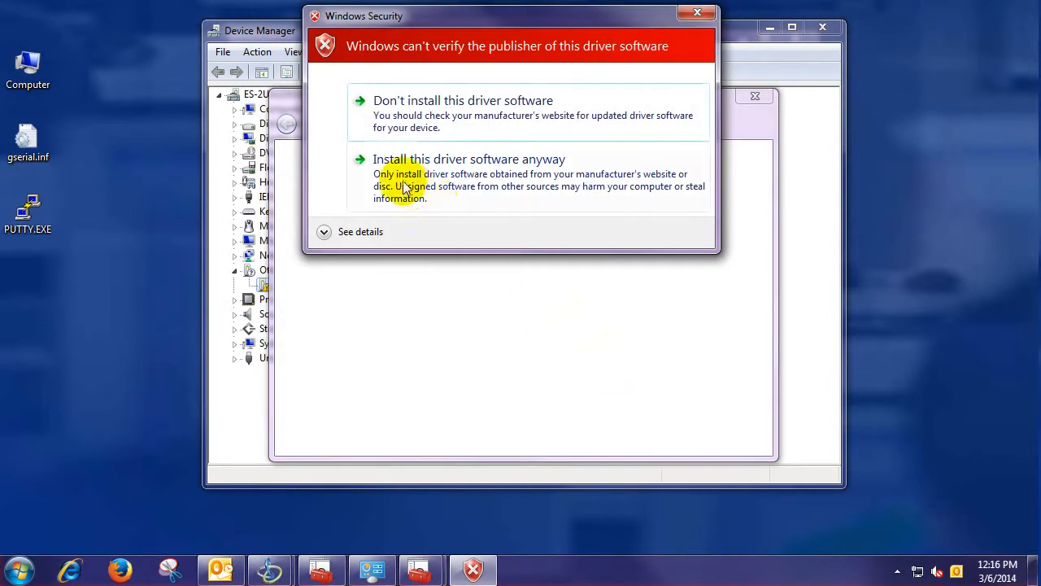
pyautogui.click(469, 159)
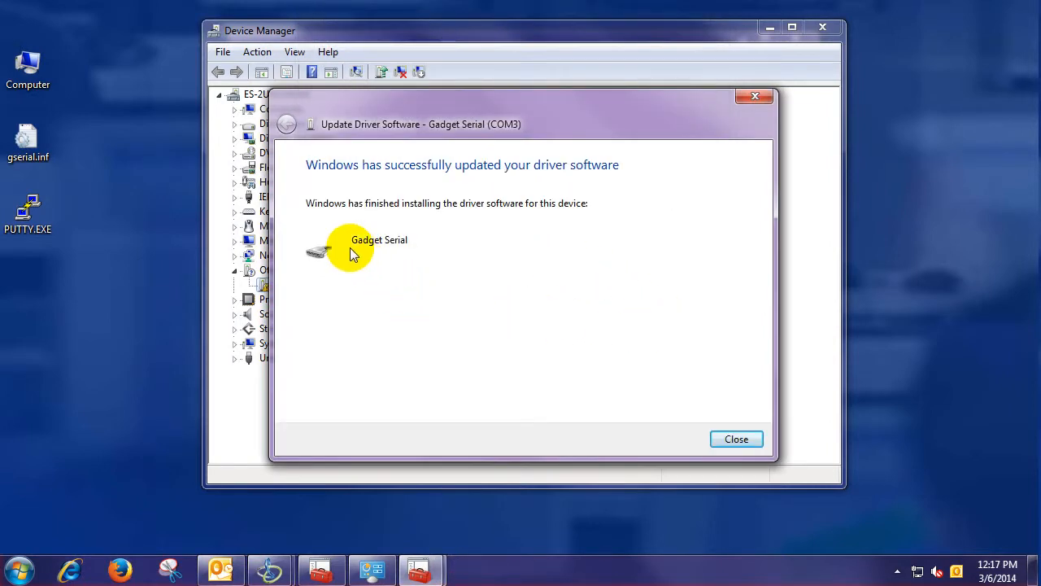
pyautogui.click(737, 438)
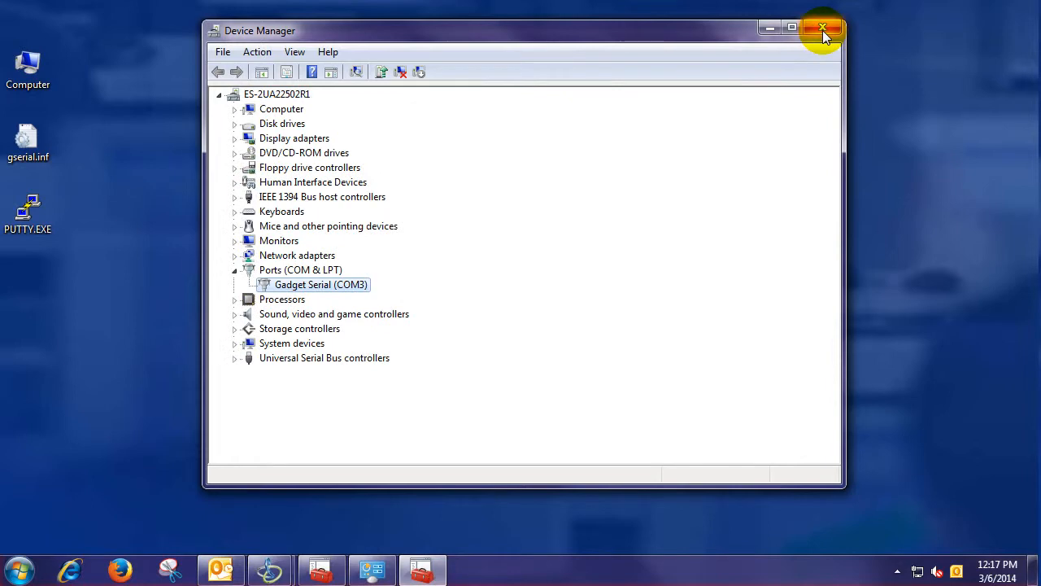
# Close Device Manager and start a PuTTY serial session on COM3
pyautogui.click(823, 30)
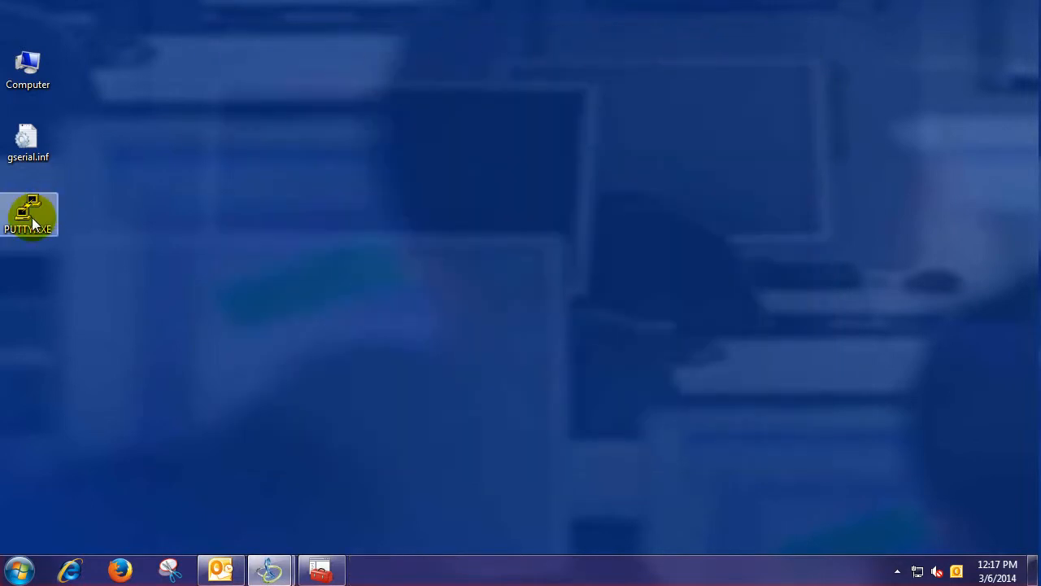
pyautogui.doubleClick(28, 215)
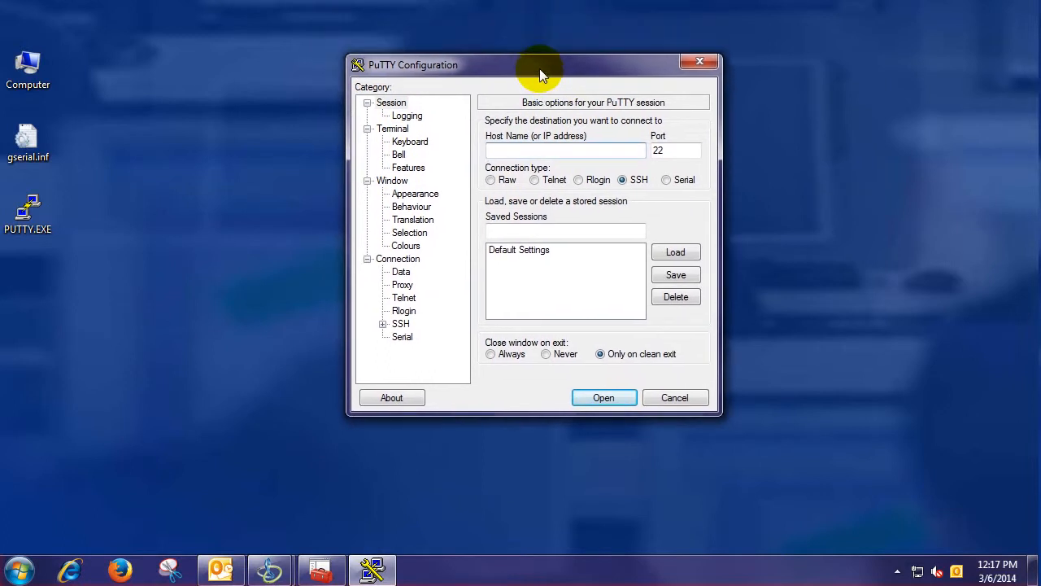
pyautogui.click(667, 179)
pyautogui.write('COM3')
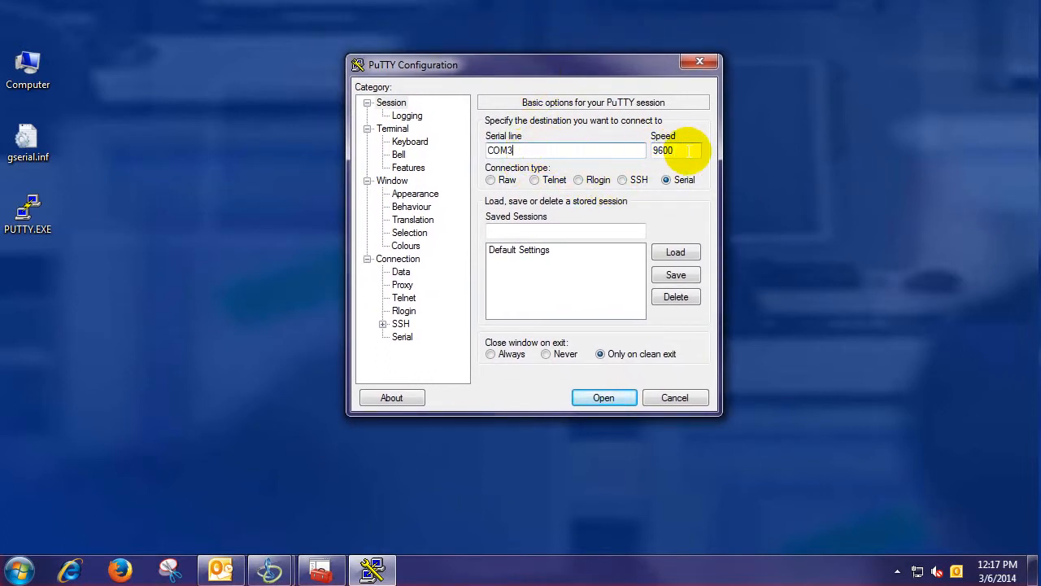
pyautogui.click(603, 397)
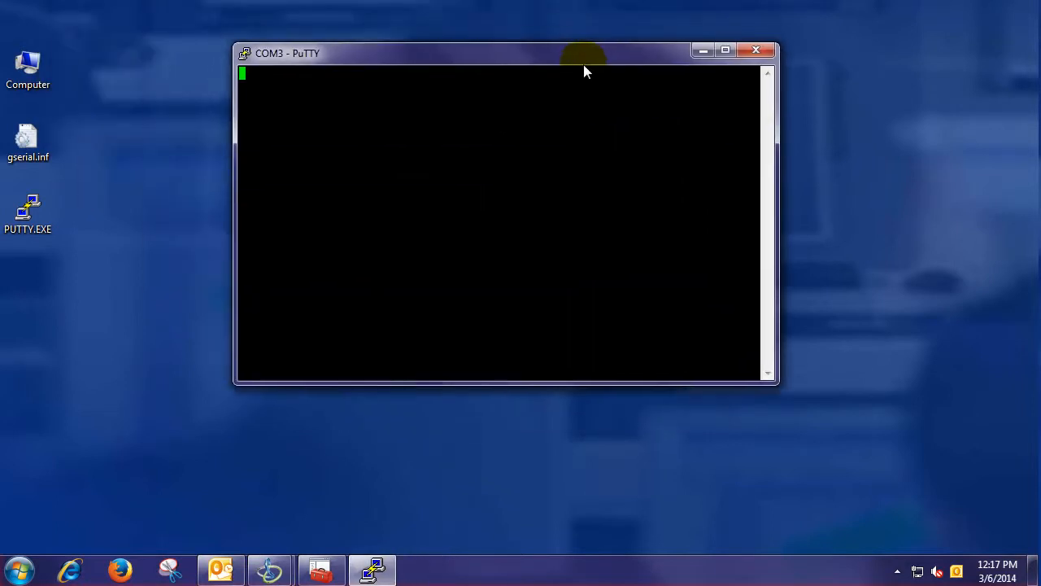